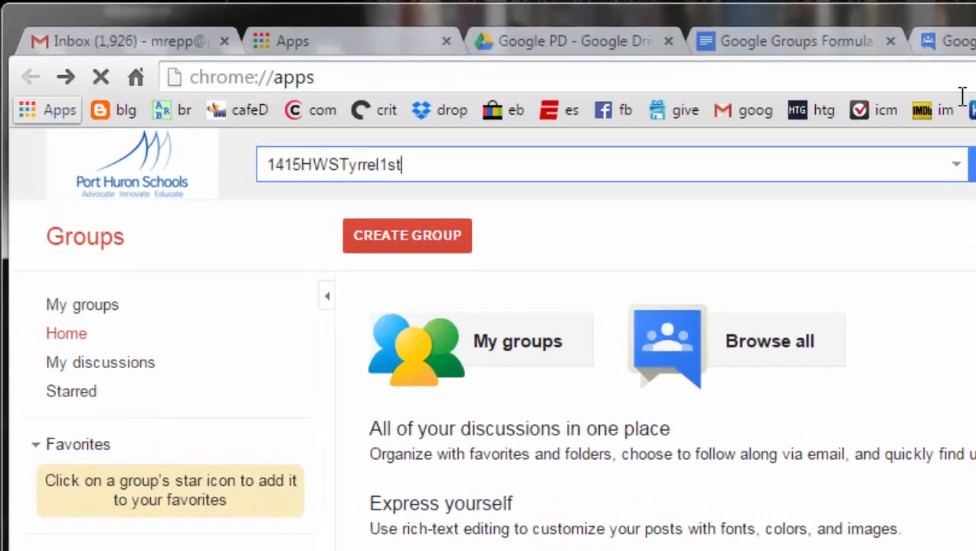
Go to the Chrome apps launcher page listing the installed apps
left_click(49, 111)
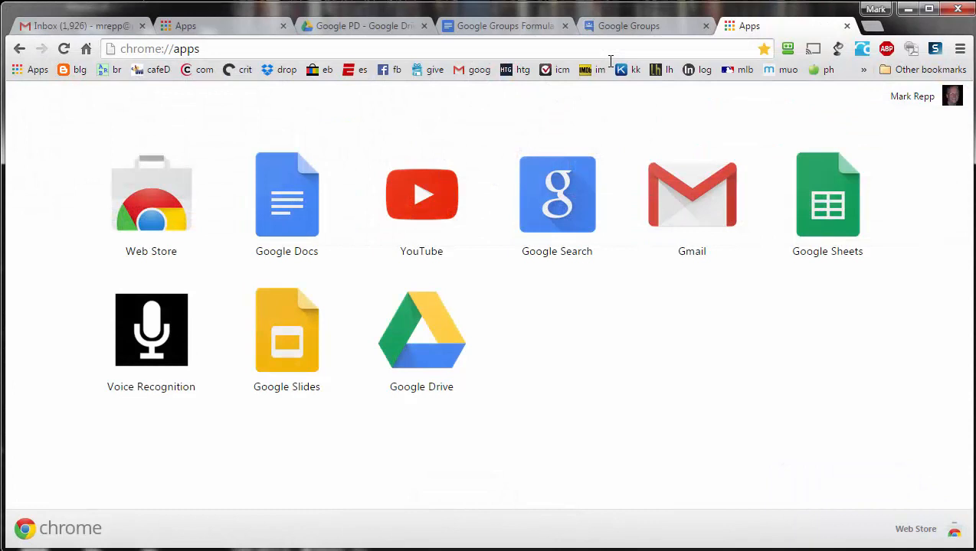
mouse_move(37, 70)
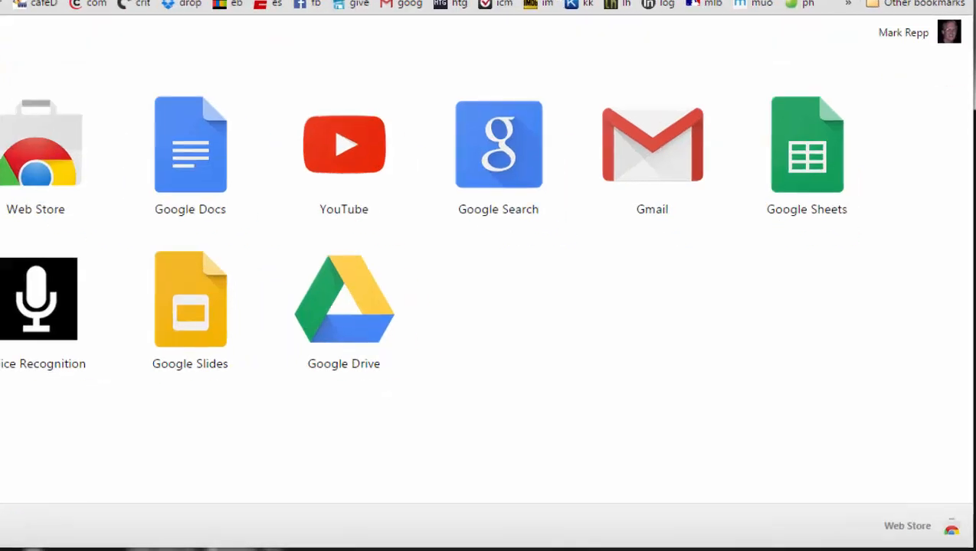
Find 'classroom' in the Chrome Web Store and add Google Classroom to Chrome
left_click(42, 144)
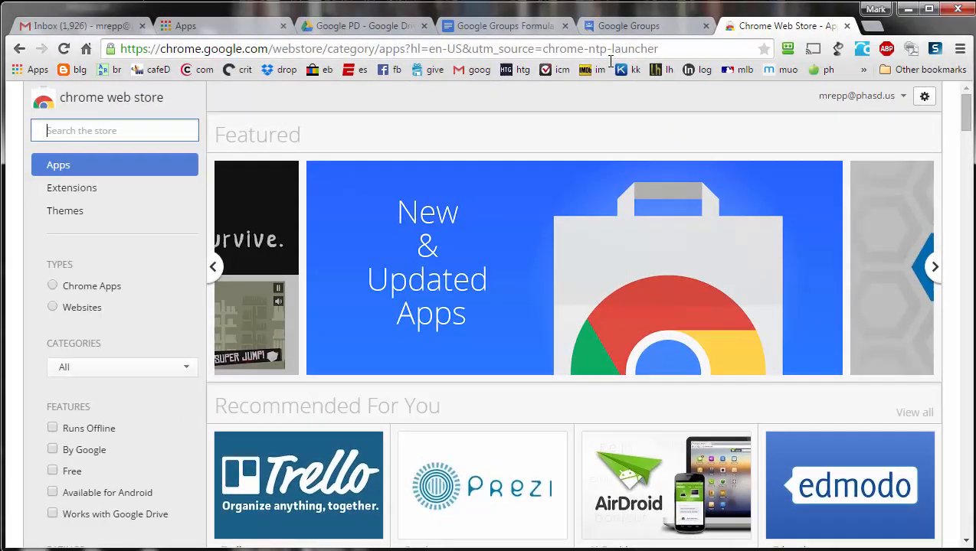
type("classroom")
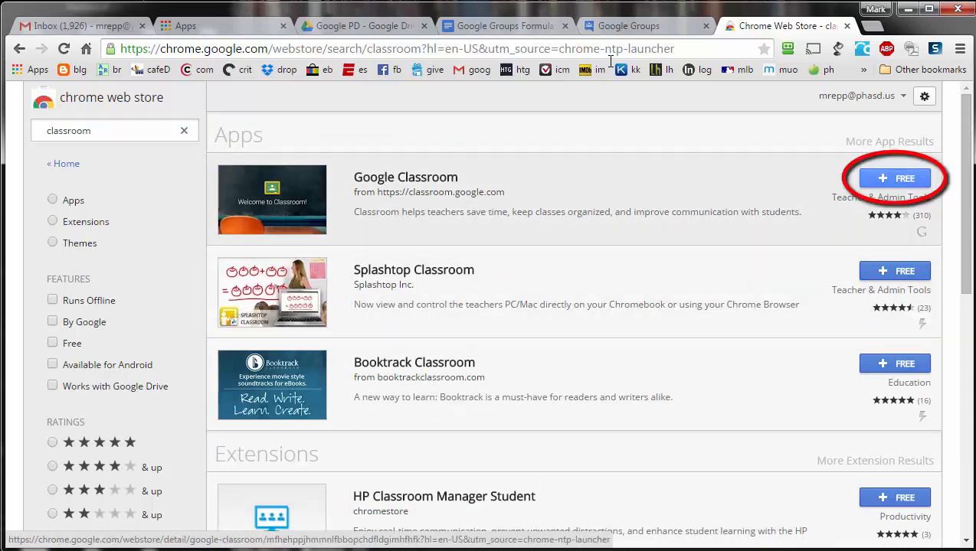
left_click(894, 178)
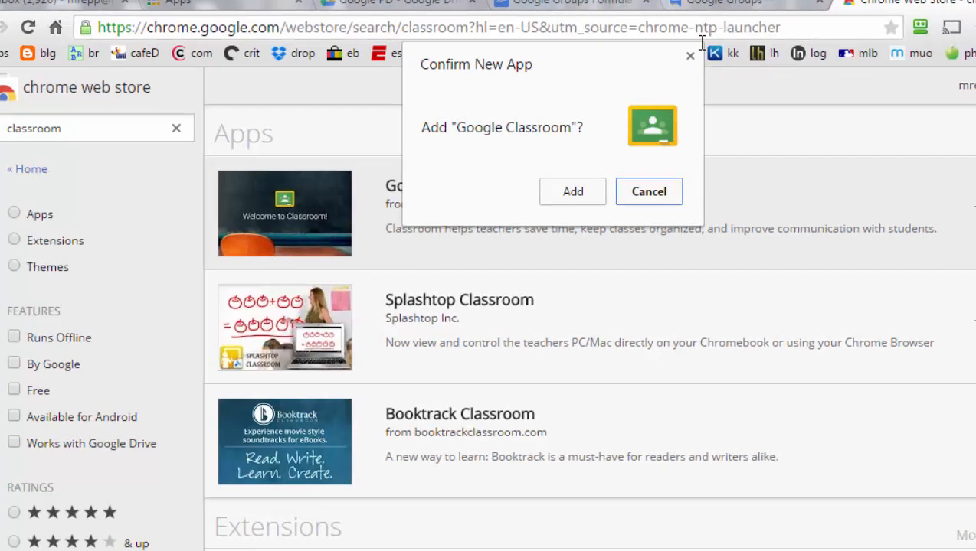
left_click(573, 192)
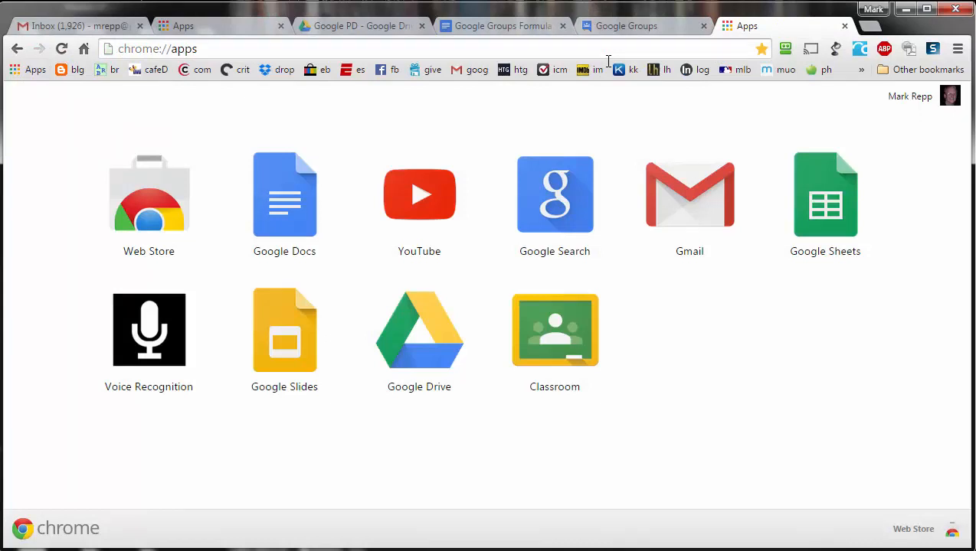
Launch the Classroom app and load classroom.google.com to reach the class cards
left_click(555, 331)
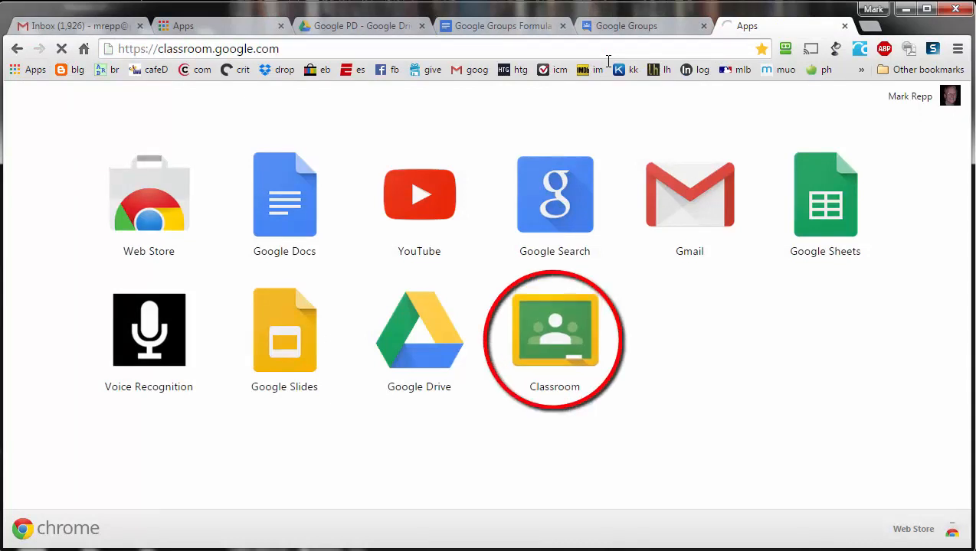
left_click(554, 330)
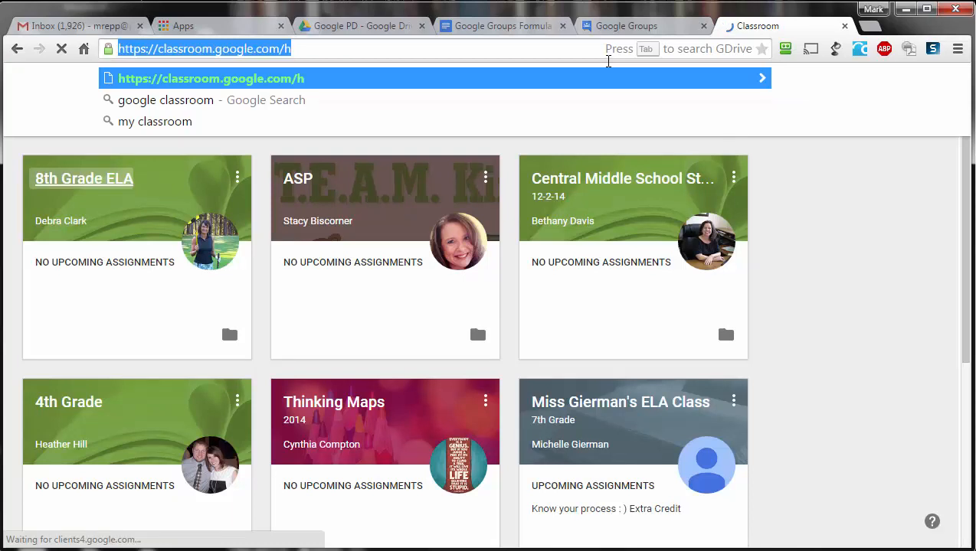
type("classroom.google.com")
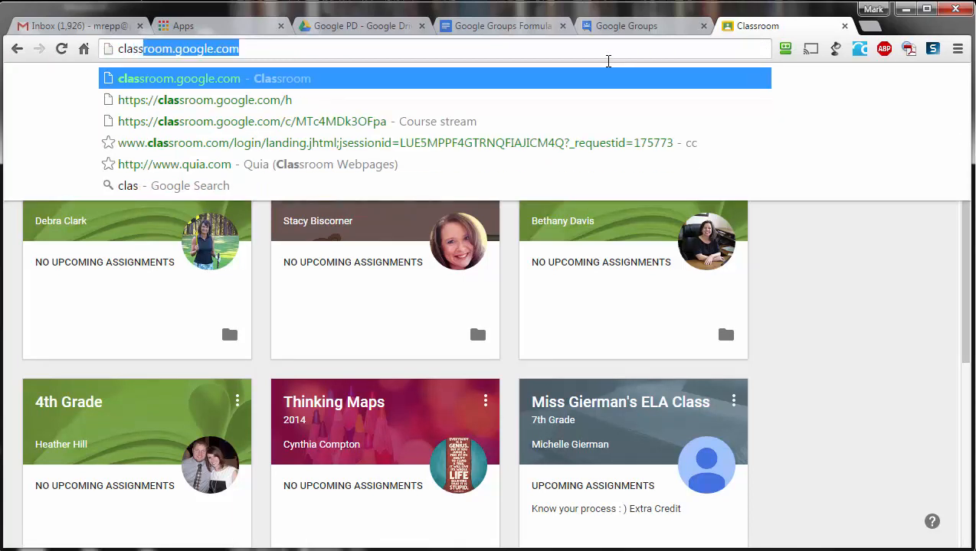
type("classroom.google.com")
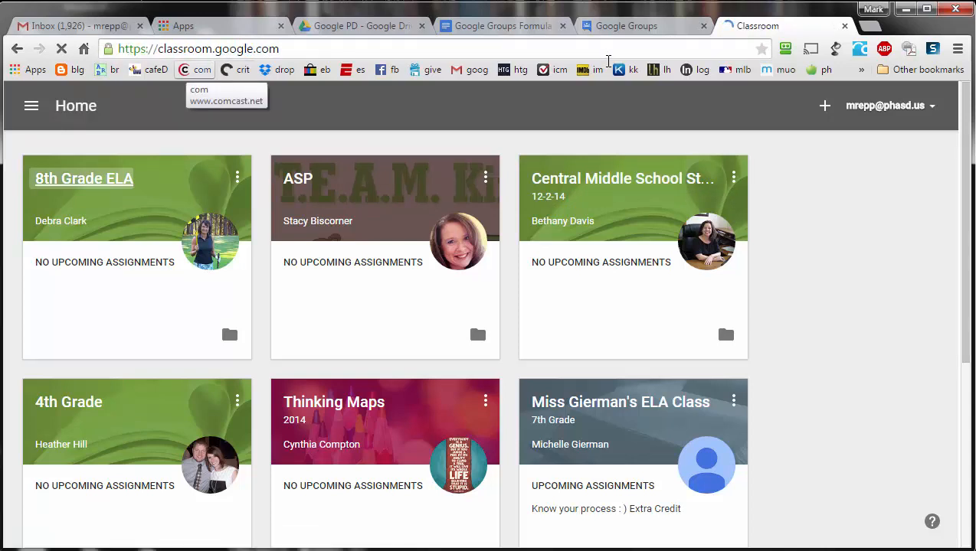
Choose the Repp Tech class card from the home page
scroll("down", 3)
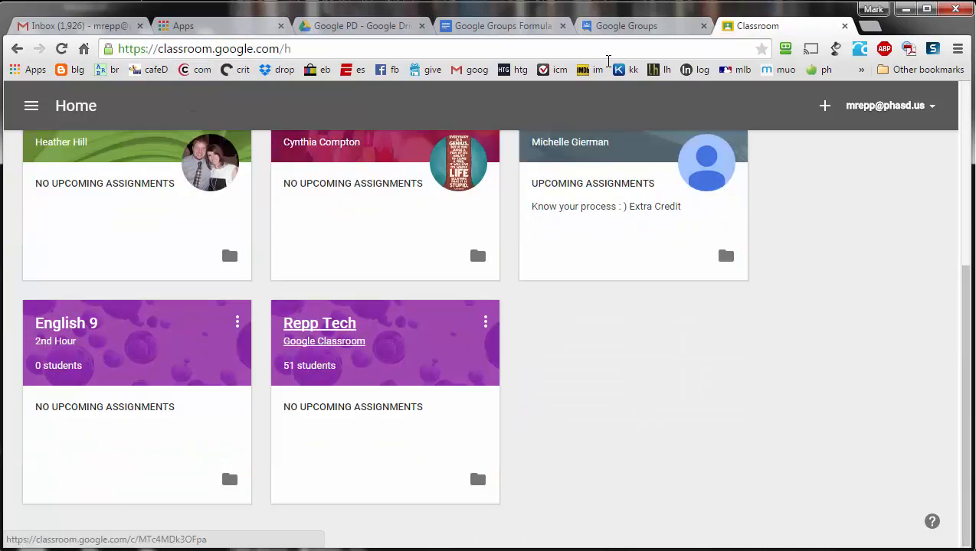
left_click(319, 323)
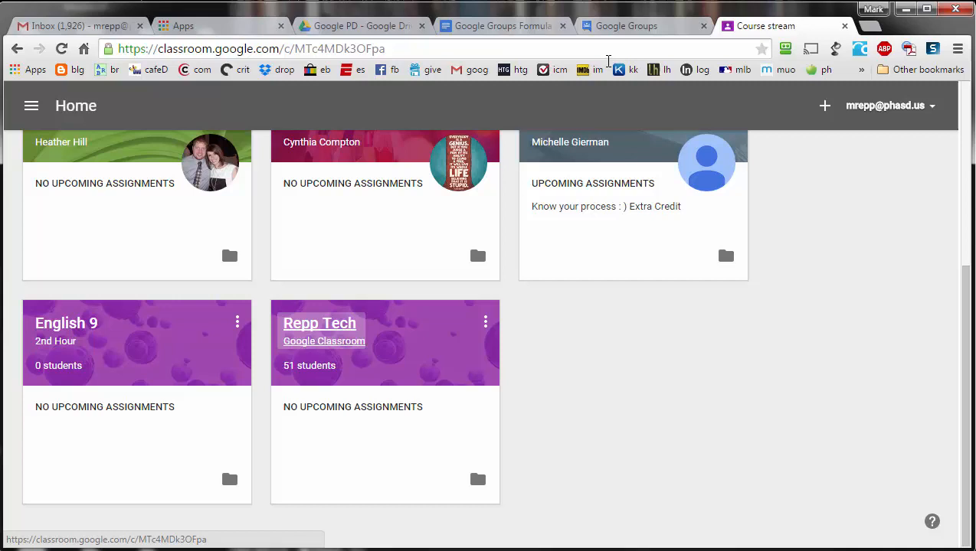
Show the Repp Tech Students list and start inviting students
left_click(318, 322)
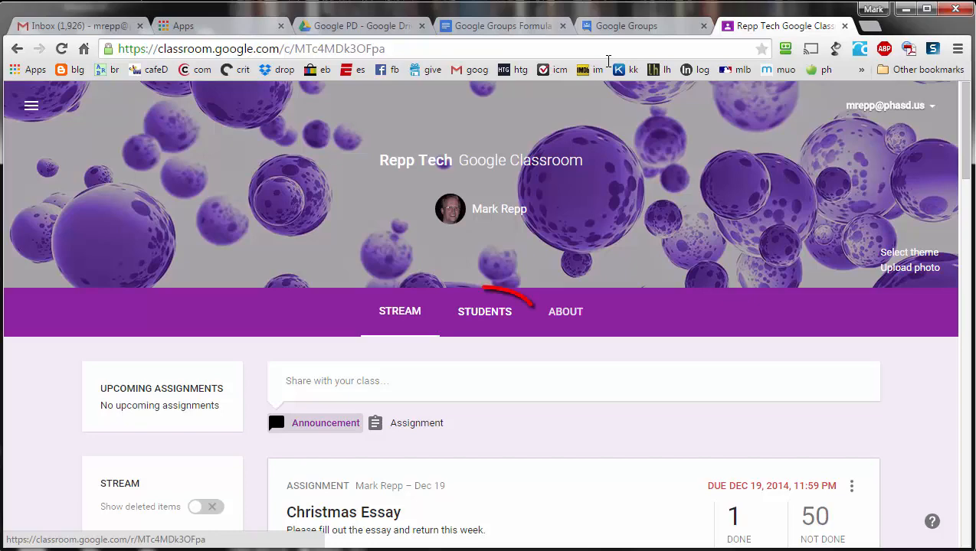
left_click(484, 312)
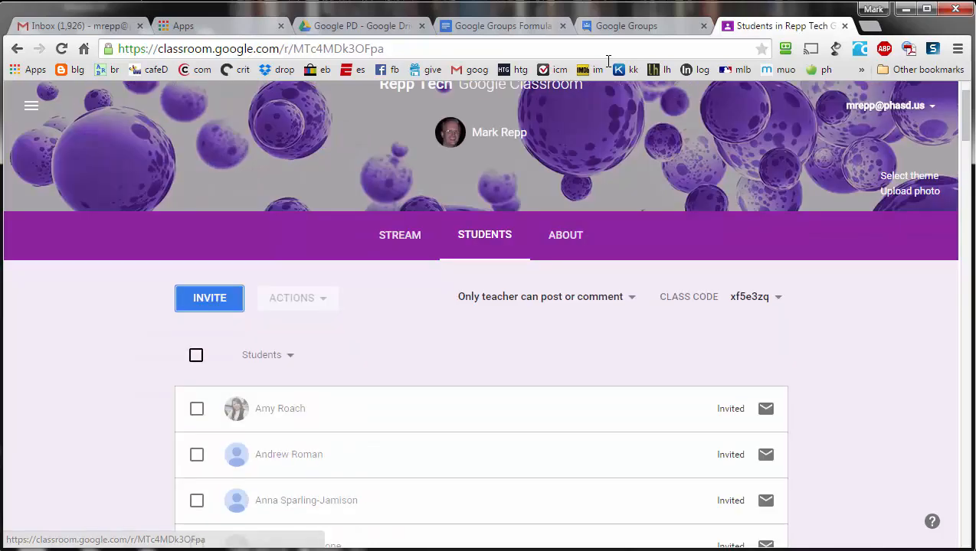
scroll("down", 3)
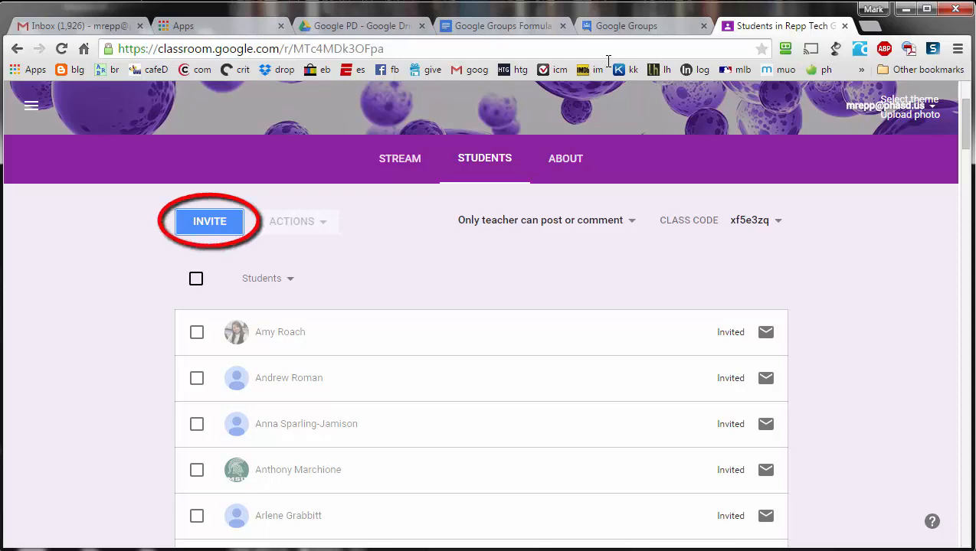
left_click(209, 221)
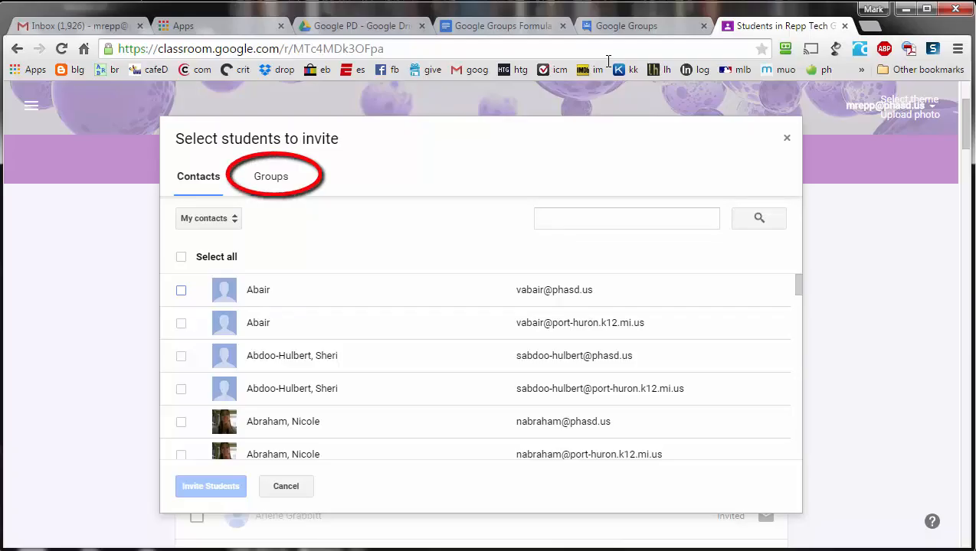
Switch to Groups, browse to the Repp Tech group and select all three members
left_click(270, 176)
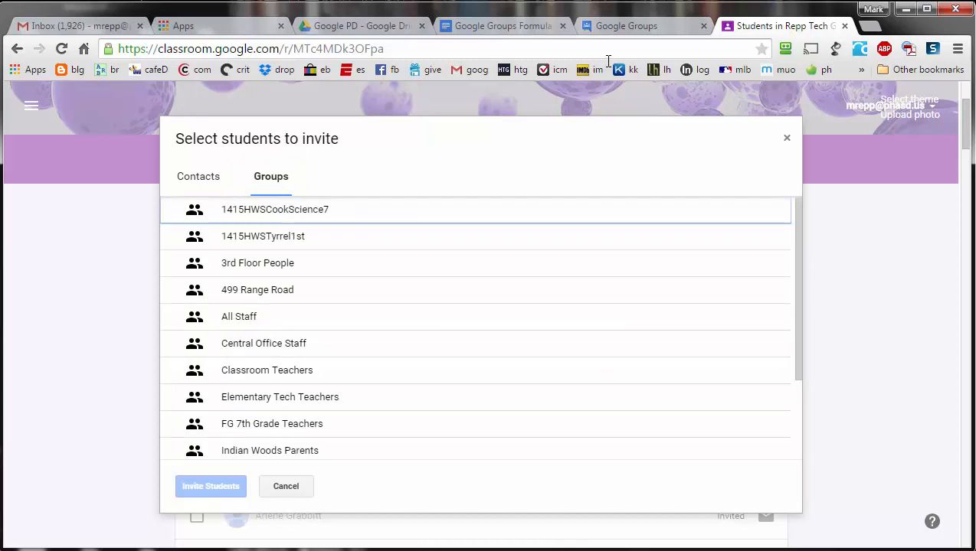
left_click(263, 236)
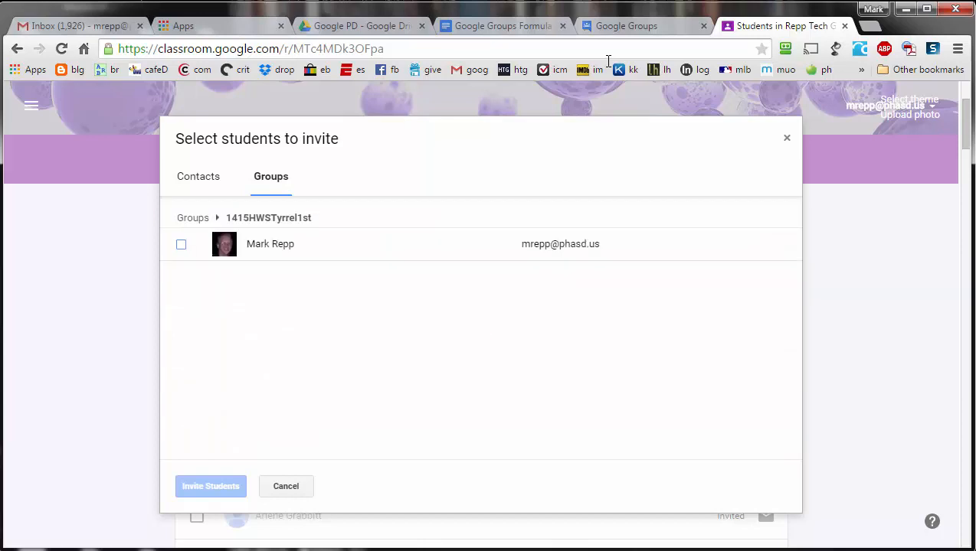
left_click(193, 217)
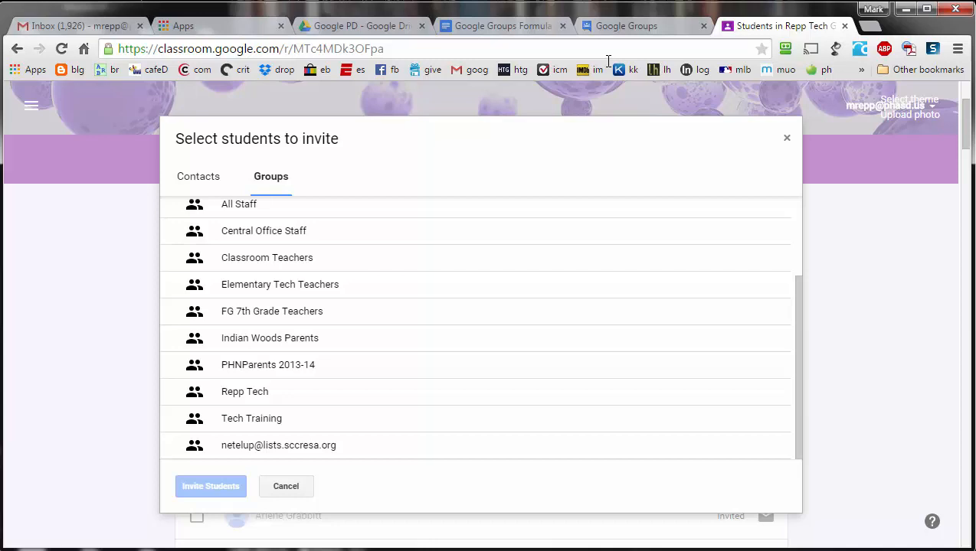
left_click(244, 392)
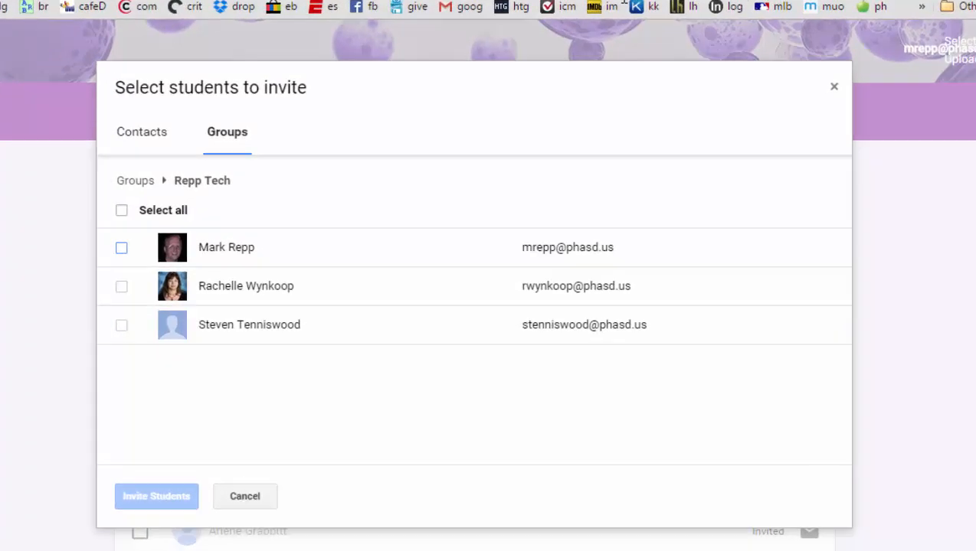
left_click(121, 210)
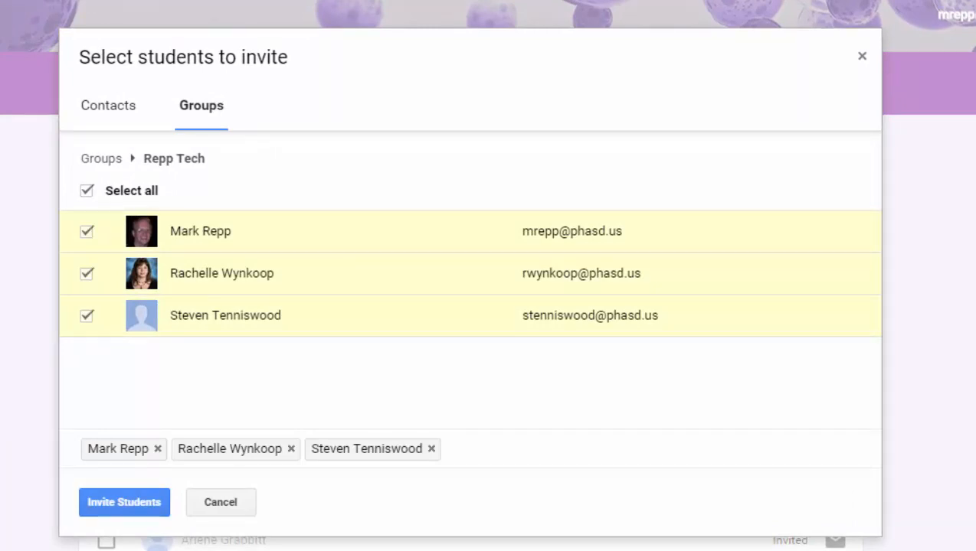
left_click(124, 502)
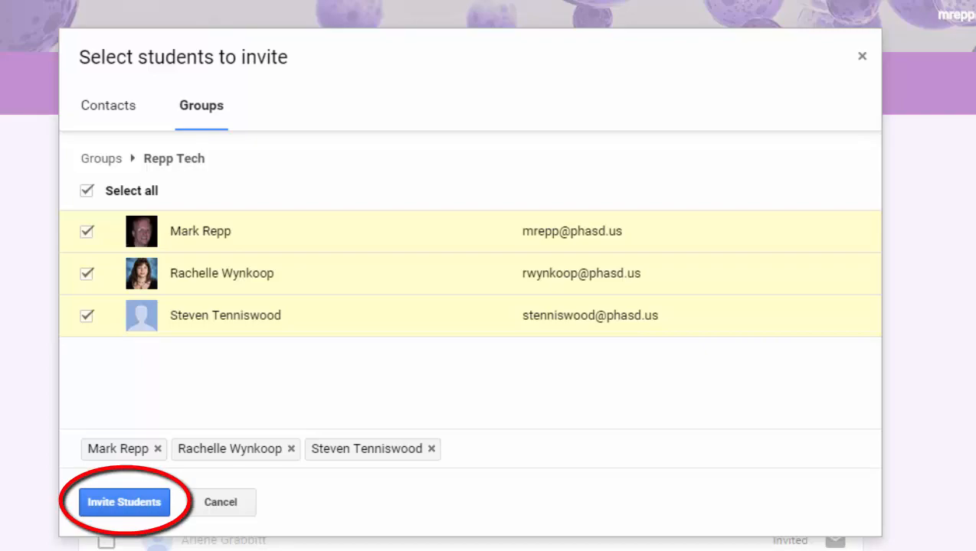
Send invitations to the selected Repp Tech members and dismiss the results notice
left_click(124, 502)
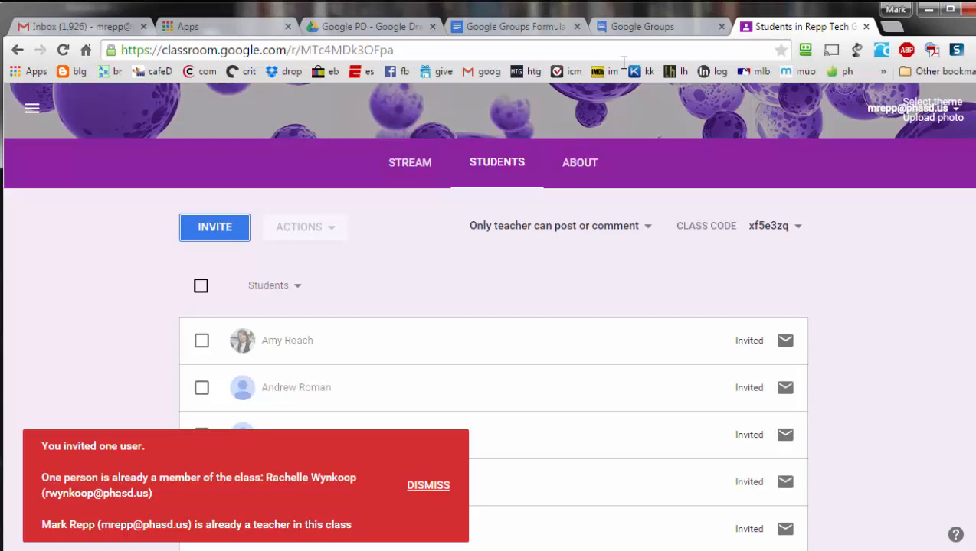
left_click(429, 484)
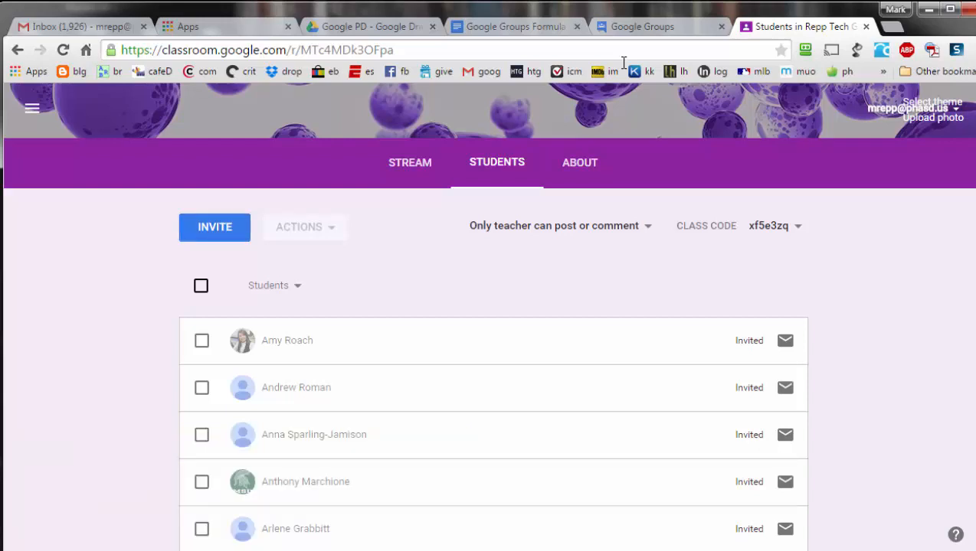